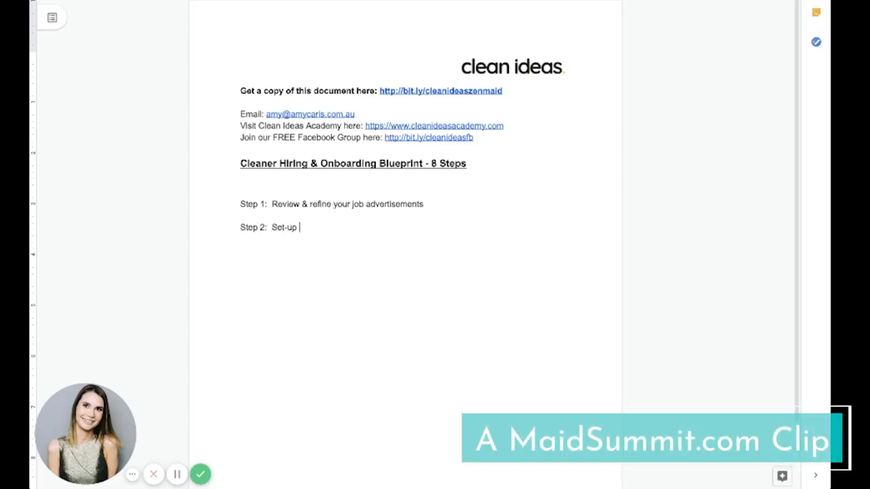
# Step: Complete Step 2 with 'a dedicated inbox to receive job applications and turn on your auto-responder.'
pyautogui.write('a dedicated inb')
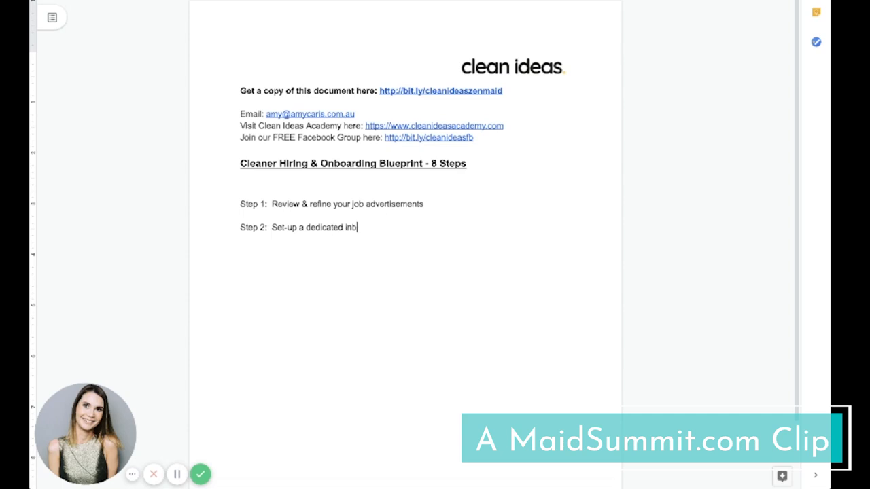
pyautogui.write('ox to rec')
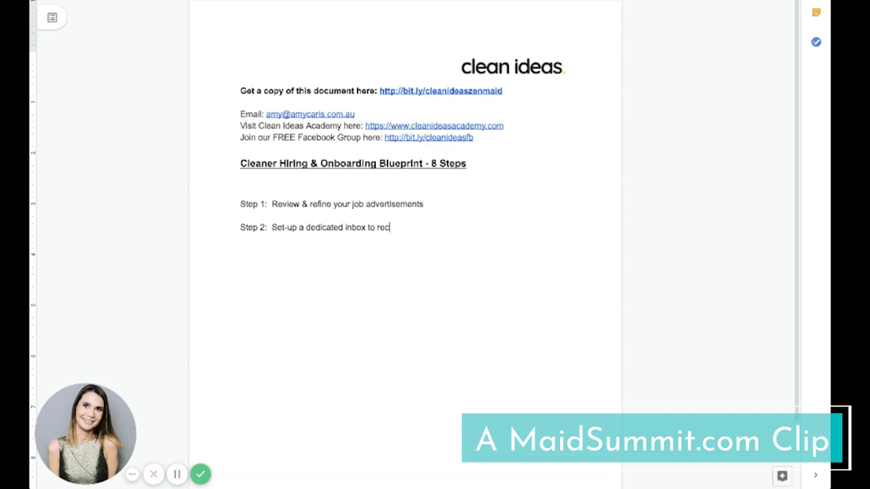
pyautogui.write('eive job applications and turn on your')
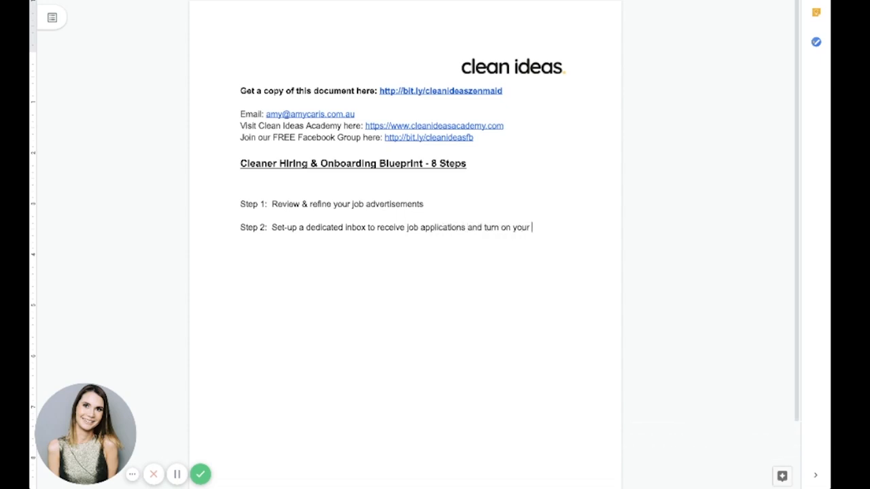
pyautogui.write('auto-responder')
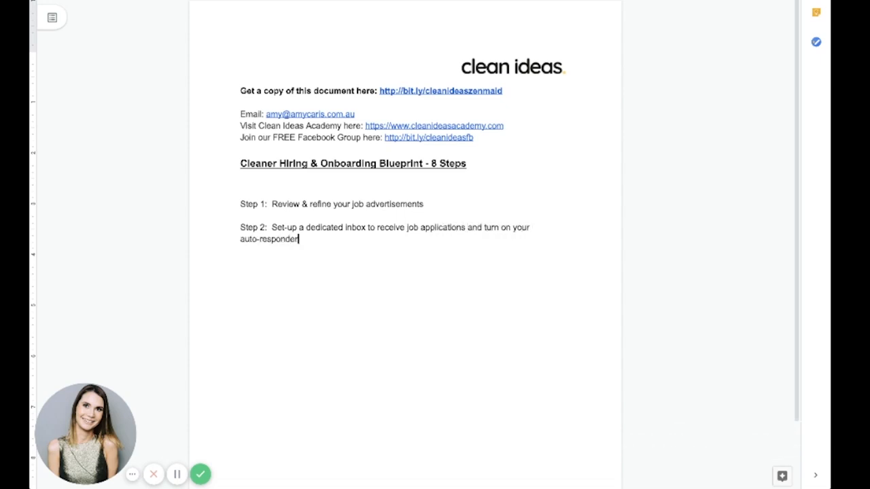
pyautogui.write('.')
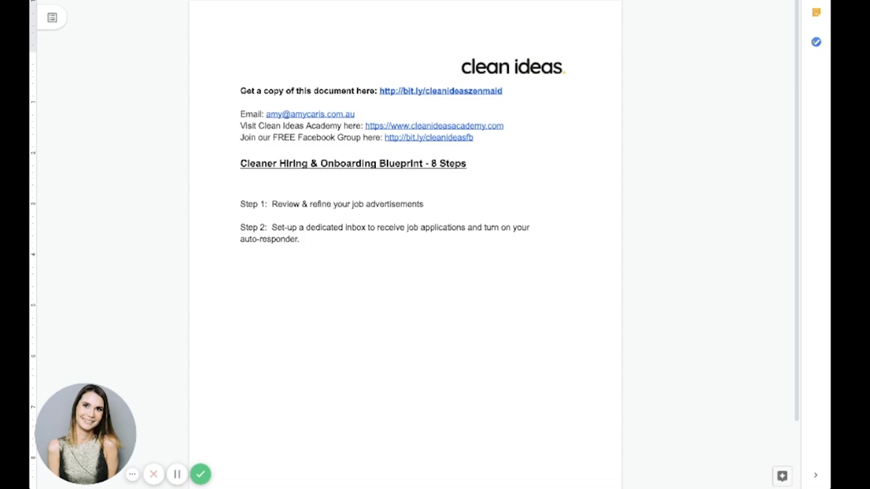
pyautogui.click(305, 239)
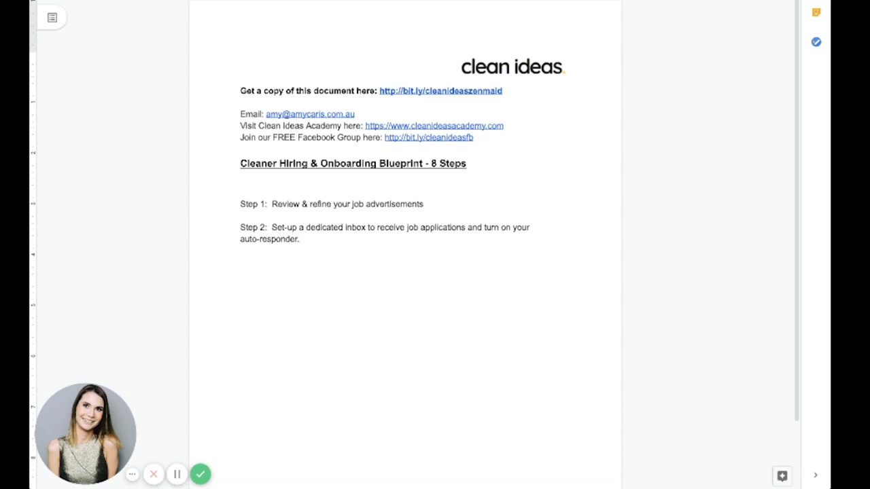
pyautogui.click(304, 239)
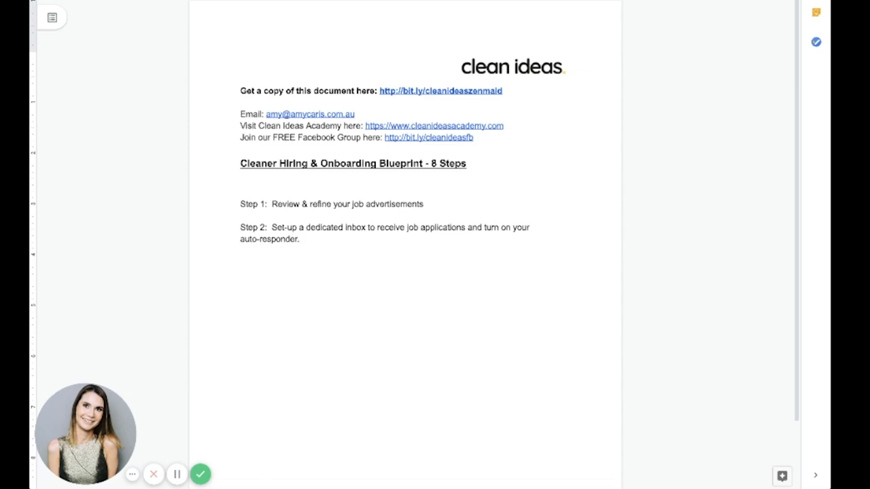
pyautogui.click(304, 239)
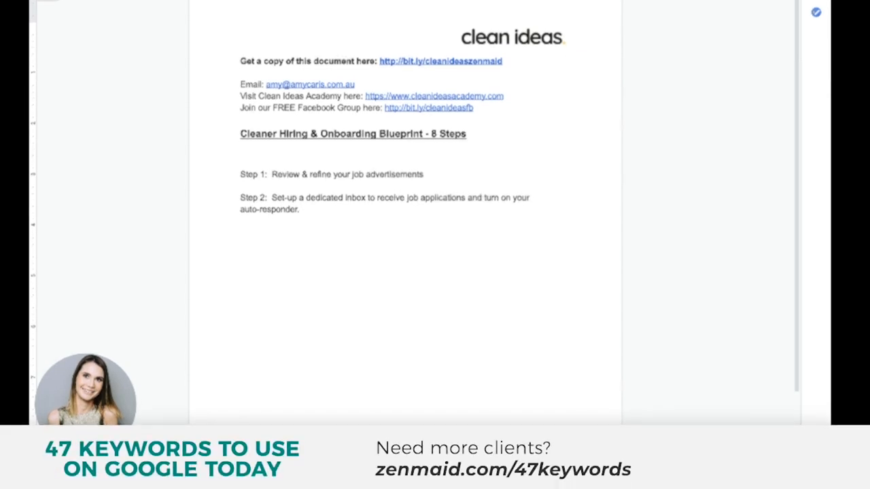
pyautogui.click(304, 209)
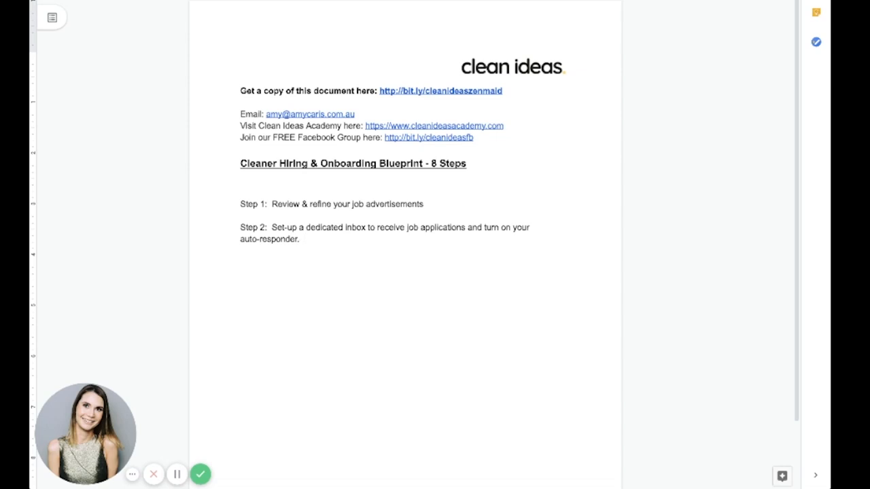
pyautogui.click(305, 239)
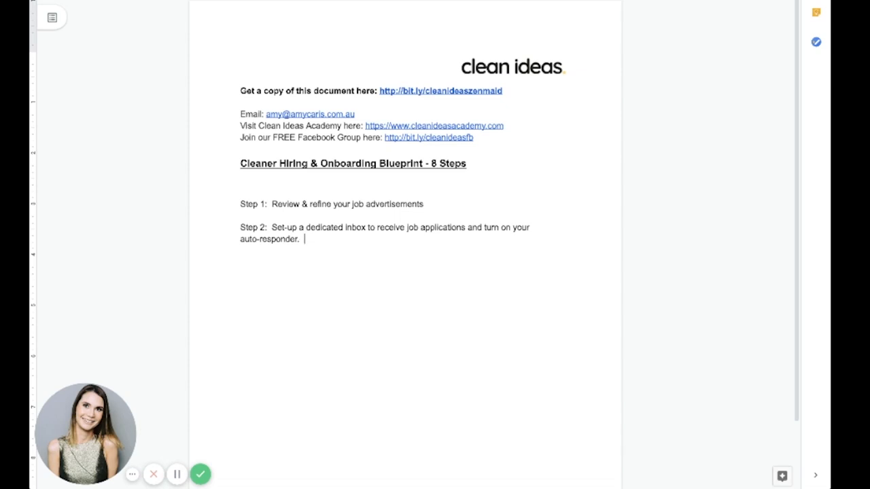